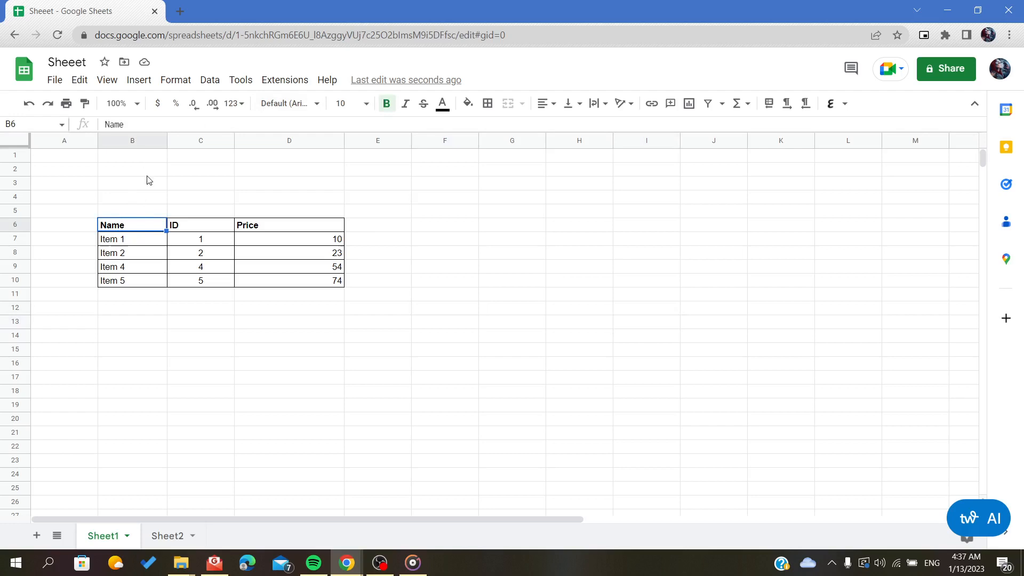
Create a filter on the Name, ID and Price table from the Data menu
click(210, 80)
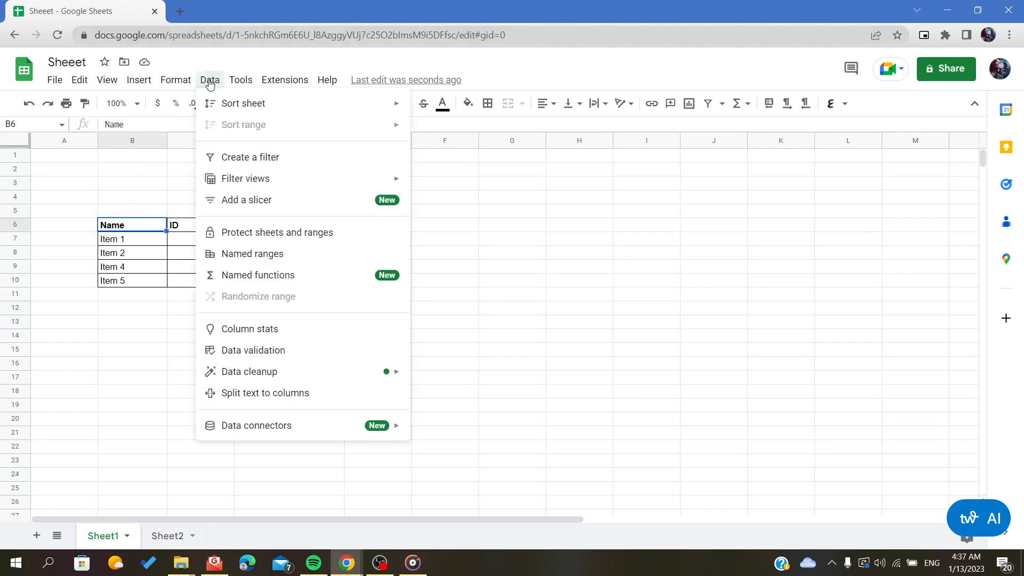
click(250, 157)
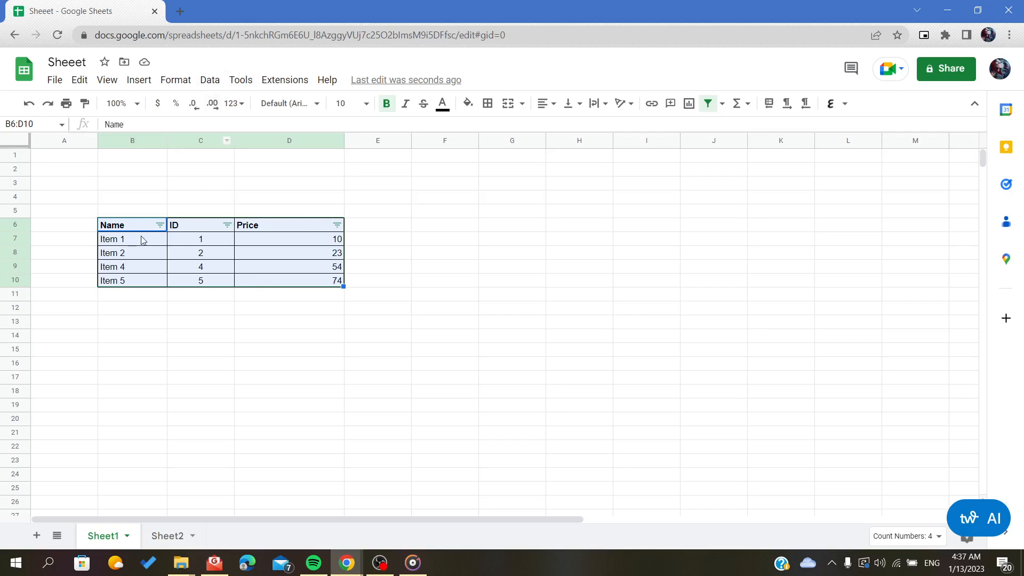
mouse_move(371, 234)
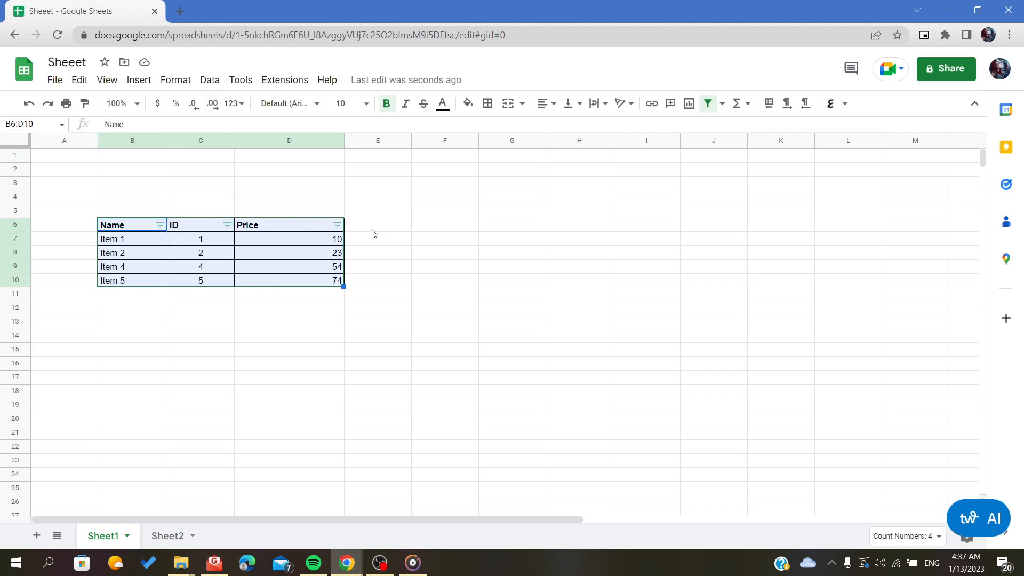
Deselect the table and bring up the Name column's sort and filter options
click(132, 154)
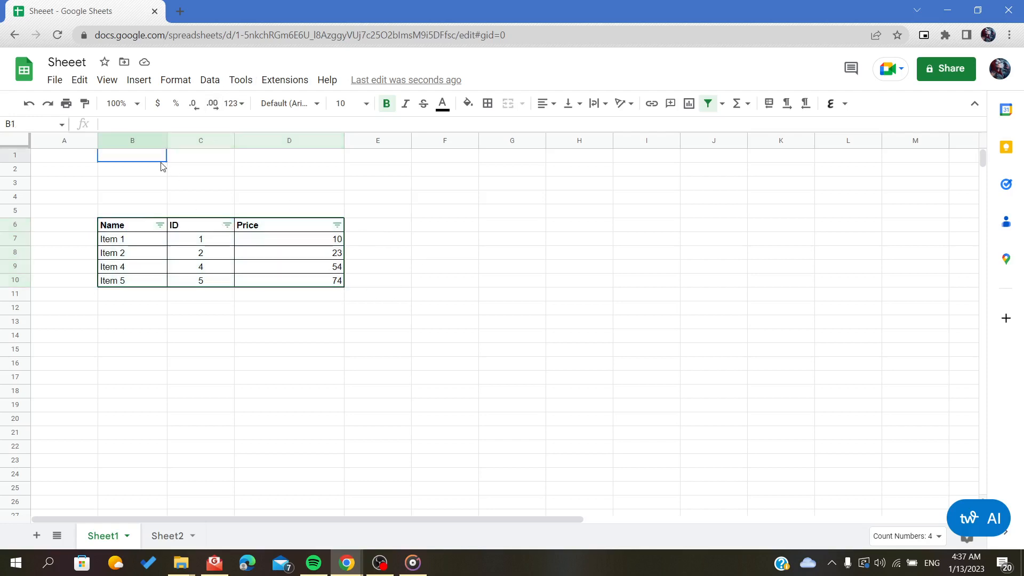
click(159, 225)
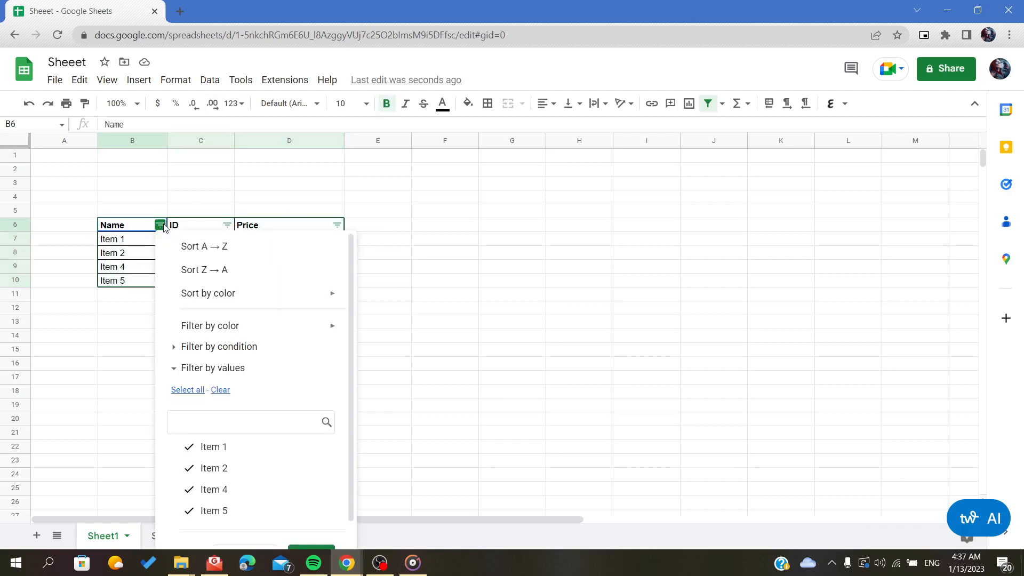
mouse_move(203, 246)
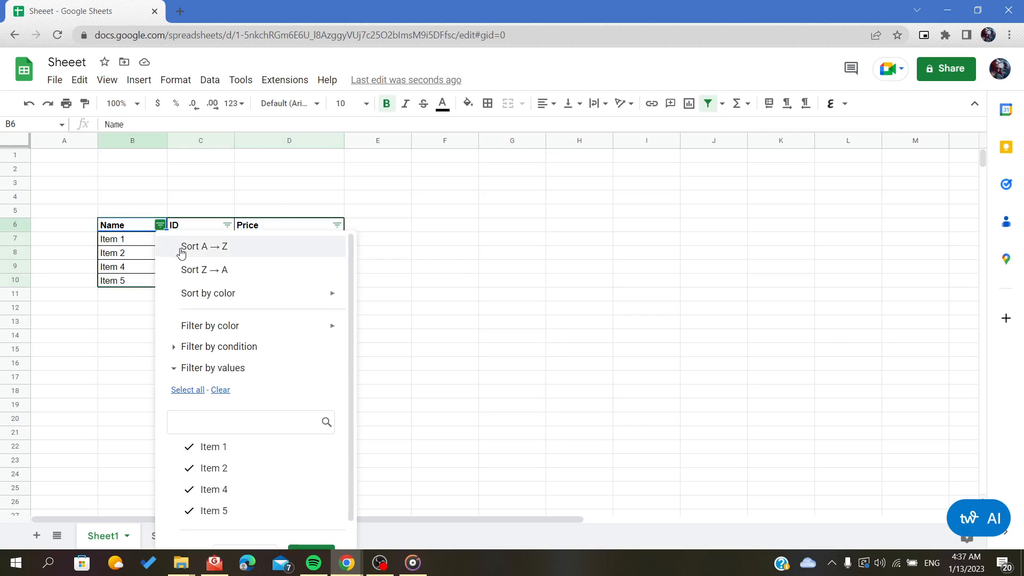
mouse_move(191, 256)
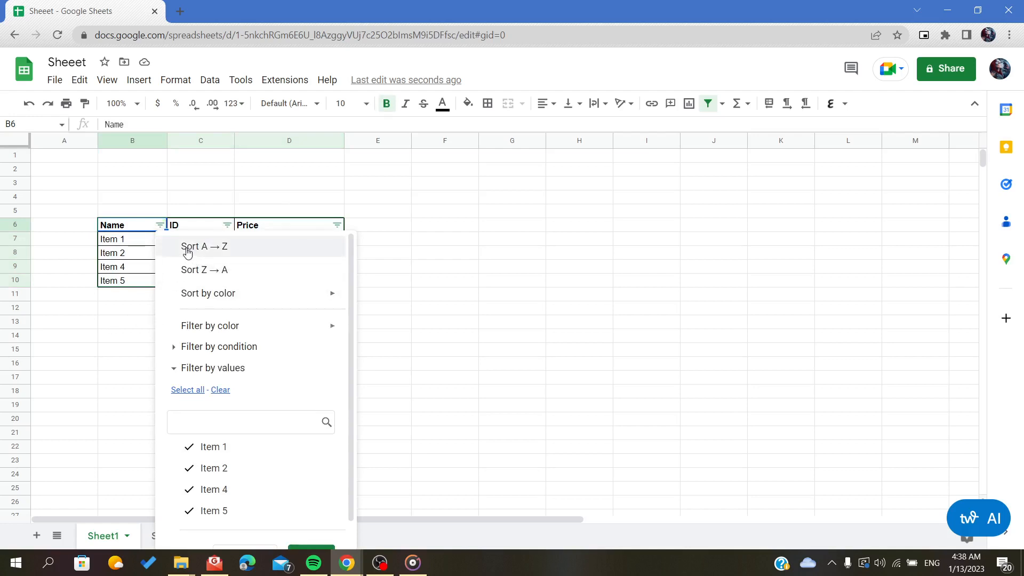
mouse_move(213, 301)
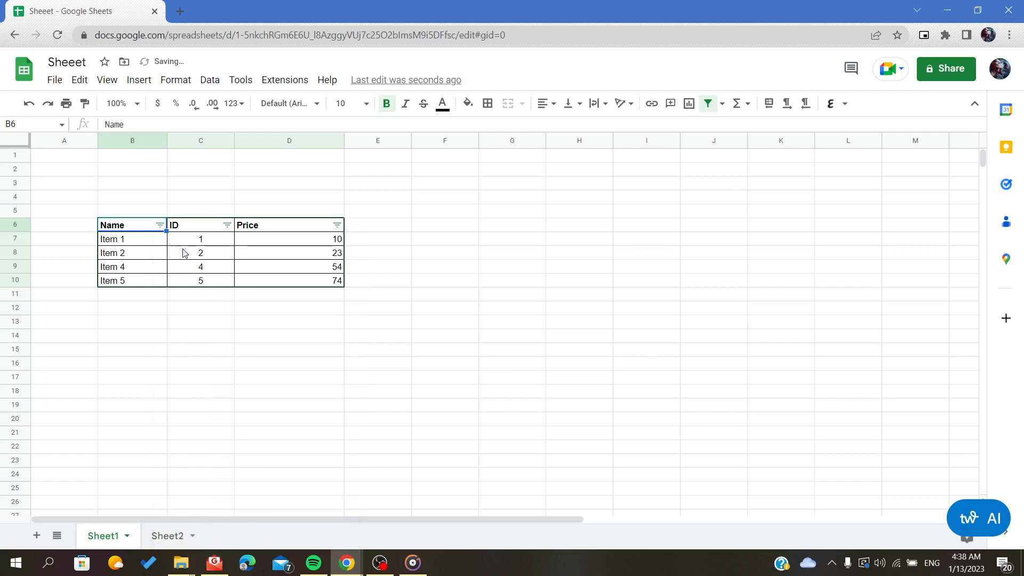
Hide some Price values and keep only Item 4 in the Name filter
click(160, 225)
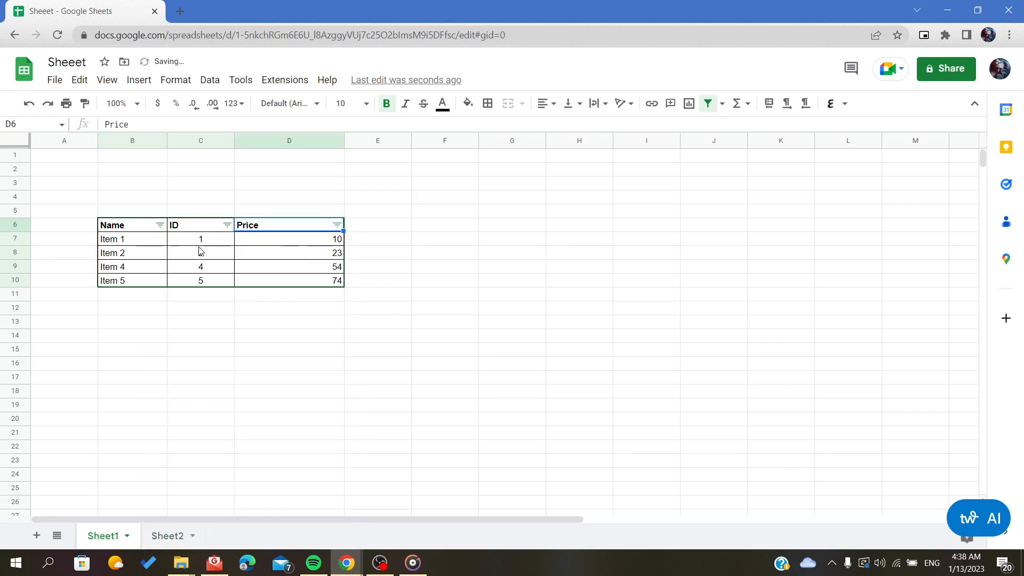
click(337, 225)
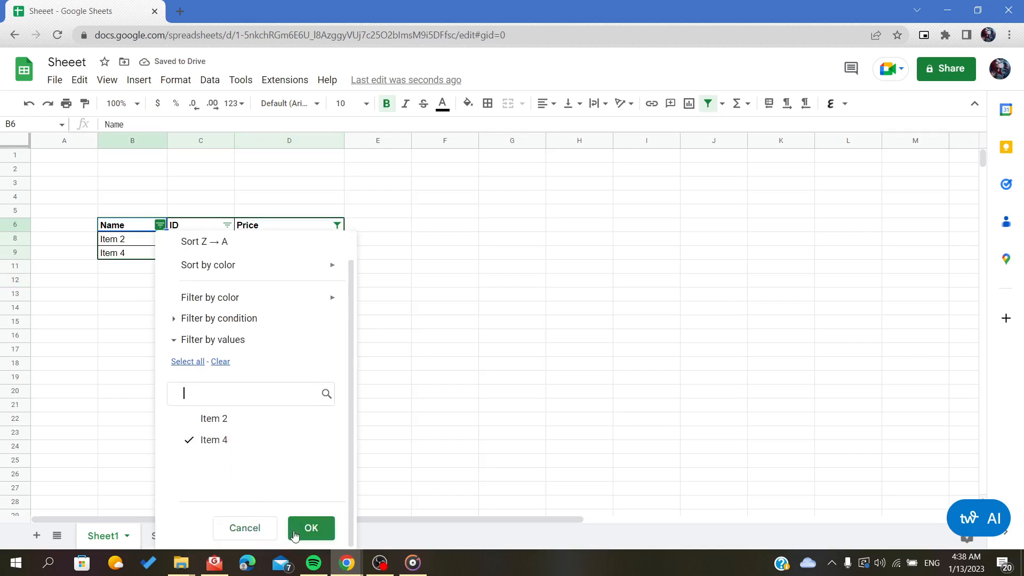
click(311, 528)
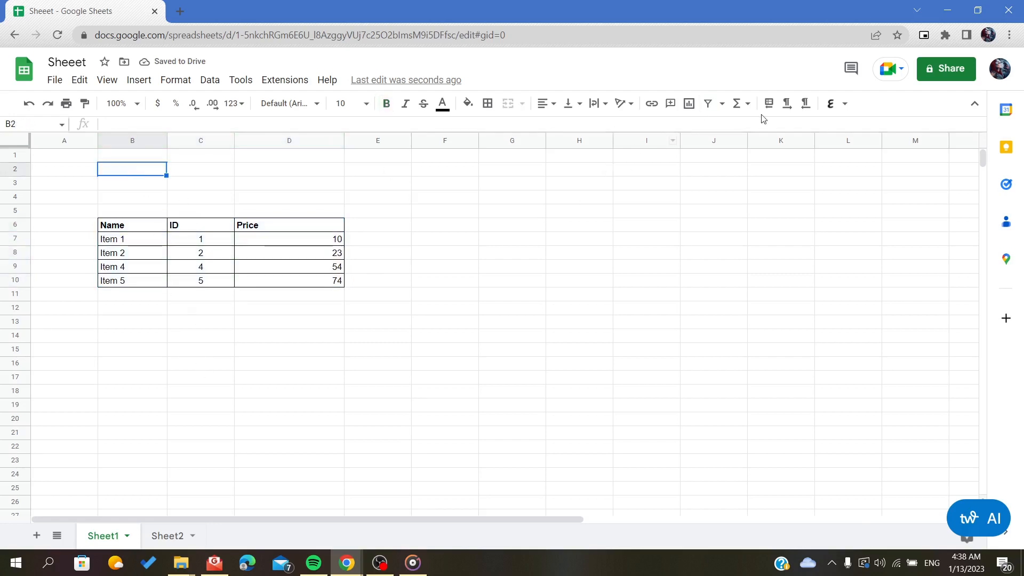
mouse_move(670, 104)
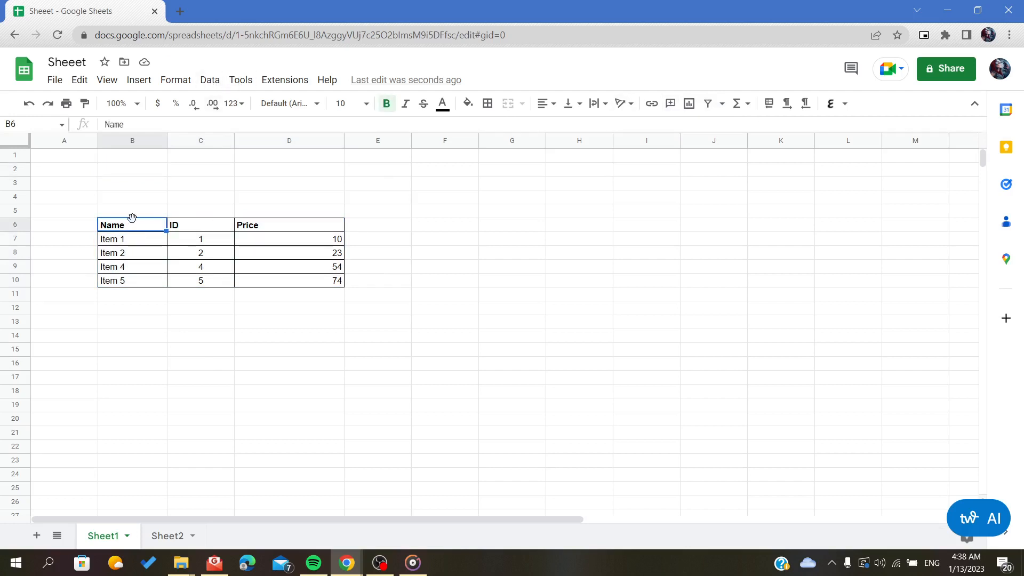
Create filter view Filter 2 over B6:D10, then leave the filter view
drag(133, 225, 289, 267)
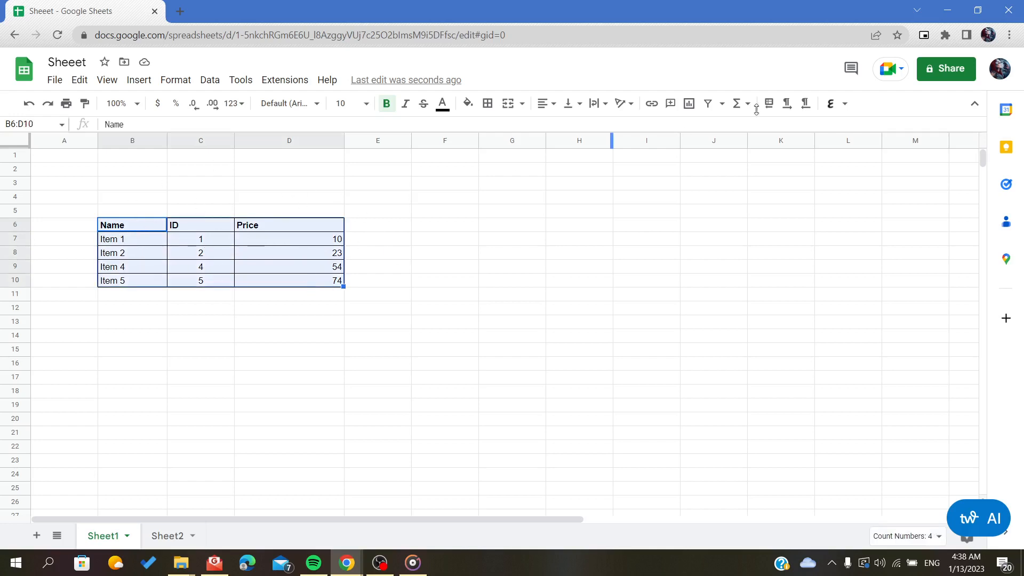
click(718, 103)
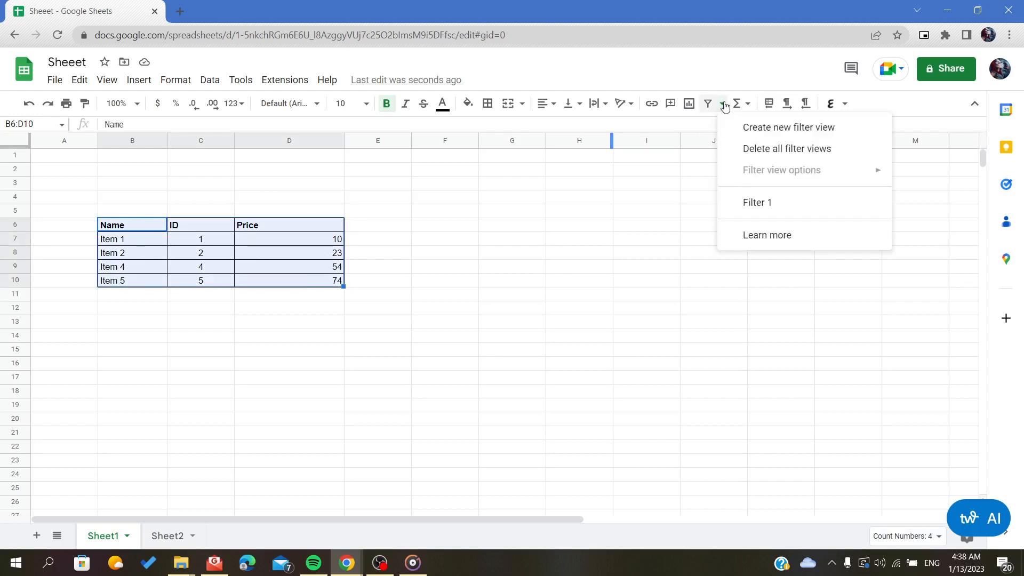
click(788, 127)
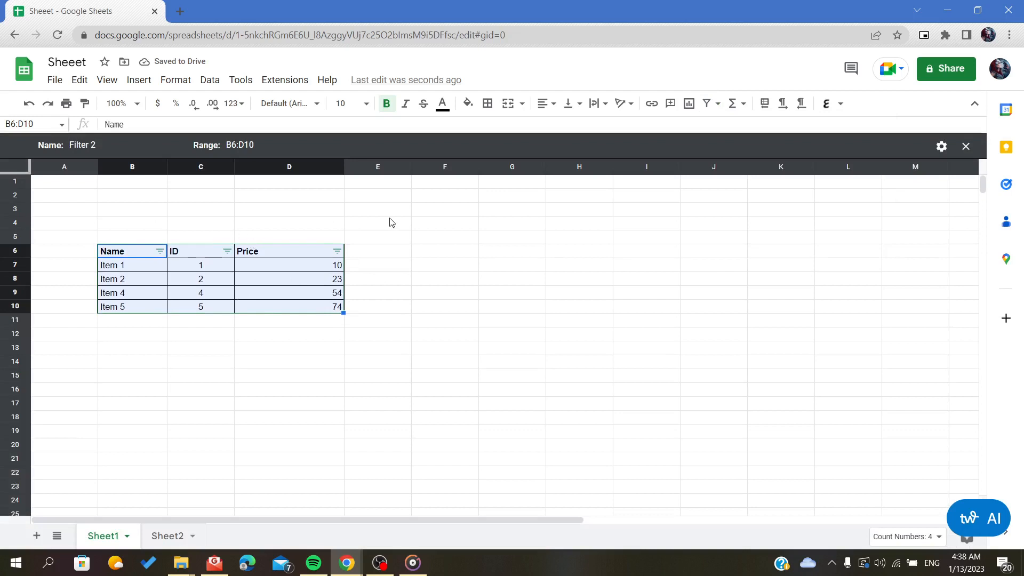
click(966, 146)
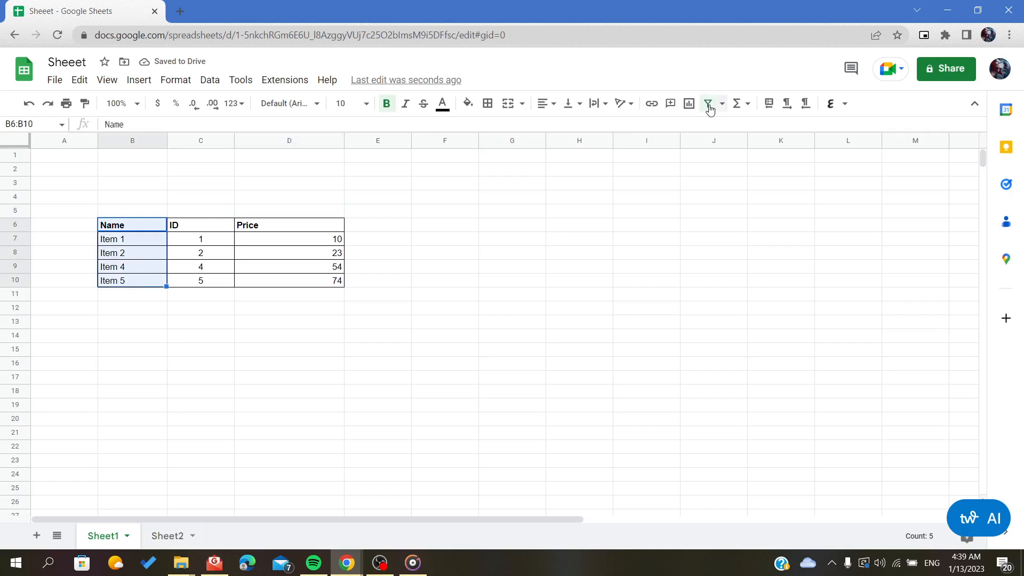
Try single-column filters, then filter all three columns of B6:D10 and show Name's filter options
click(706, 103)
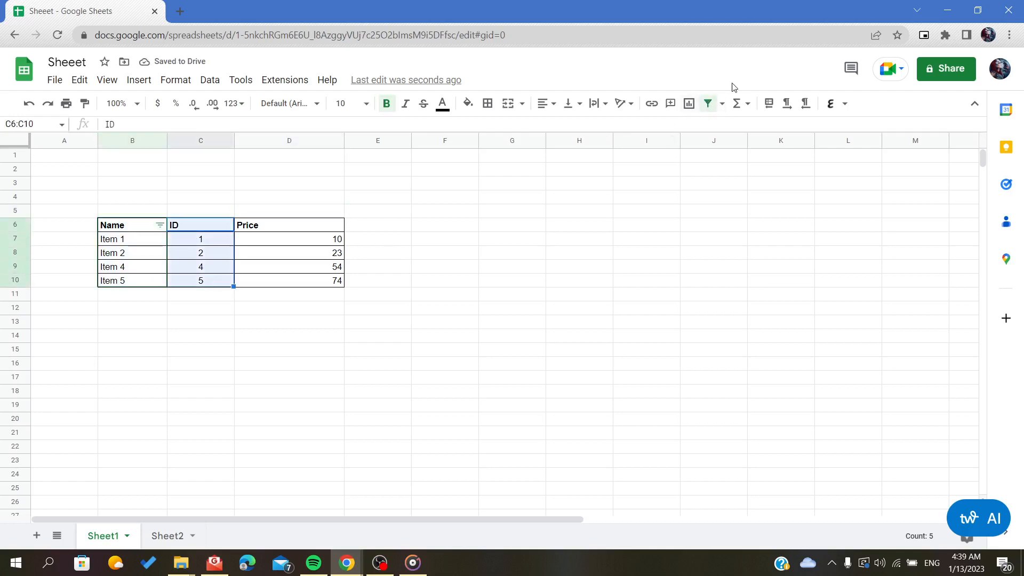
click(511, 251)
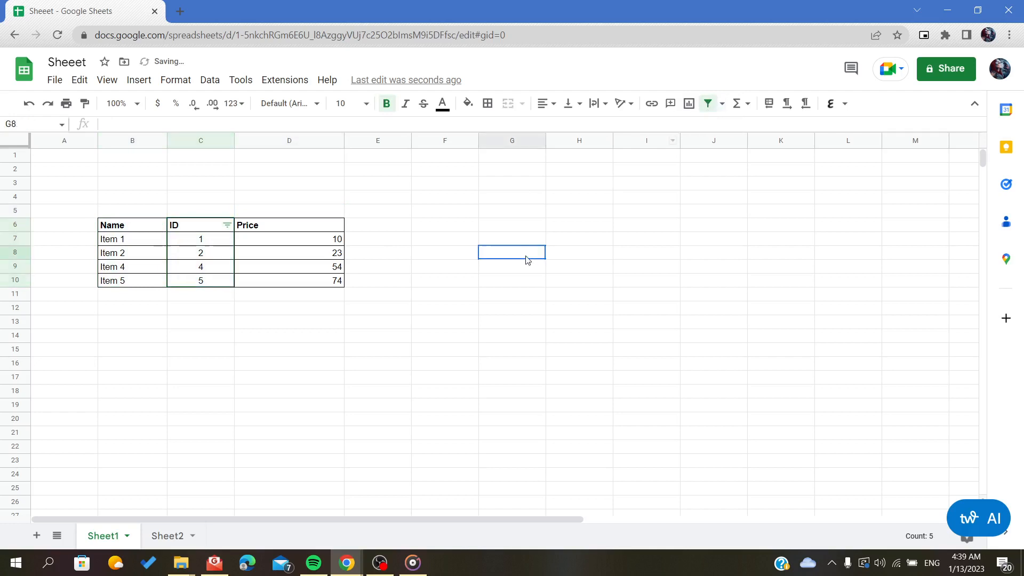
drag(111, 225, 289, 253)
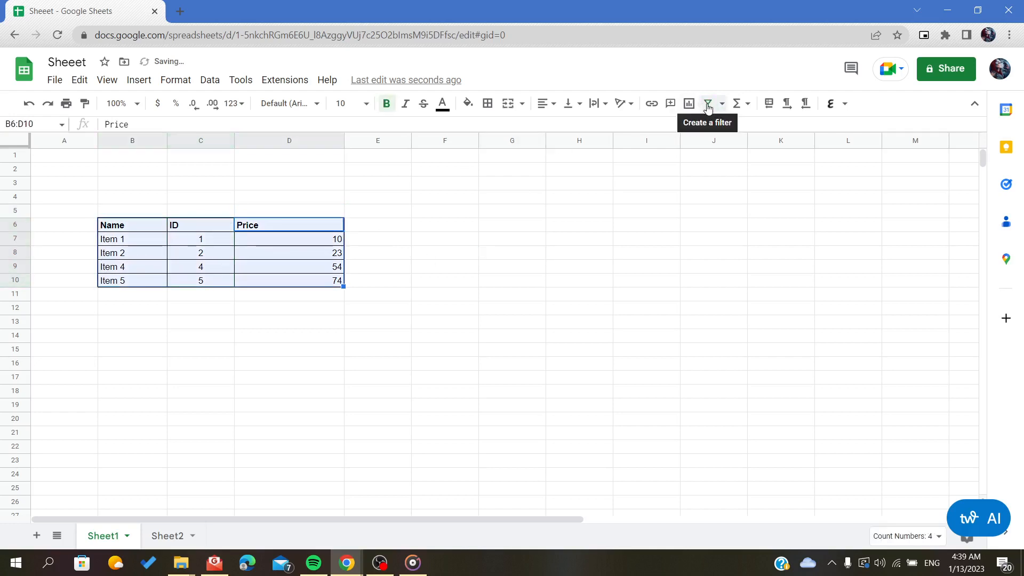
click(706, 104)
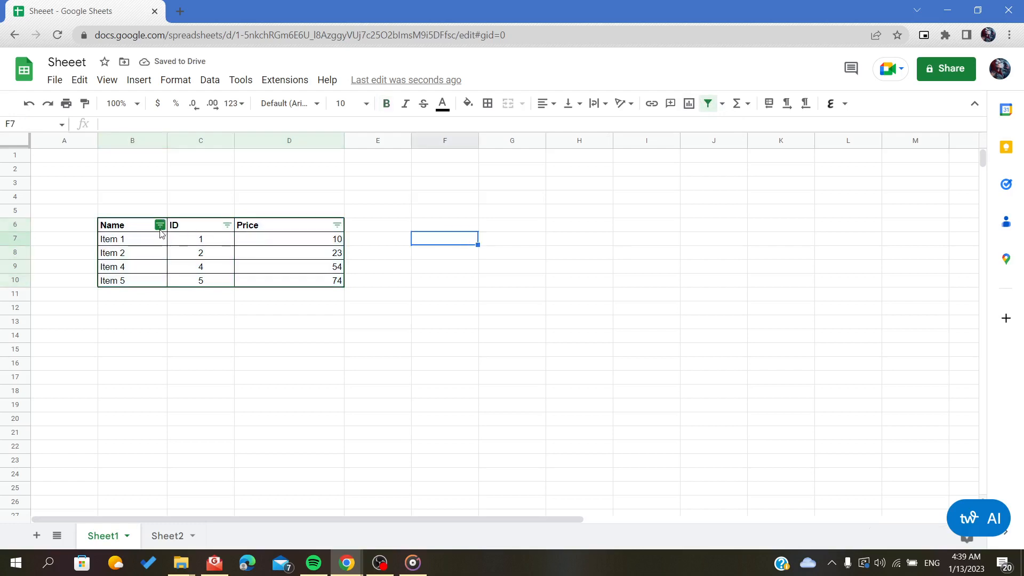
click(159, 226)
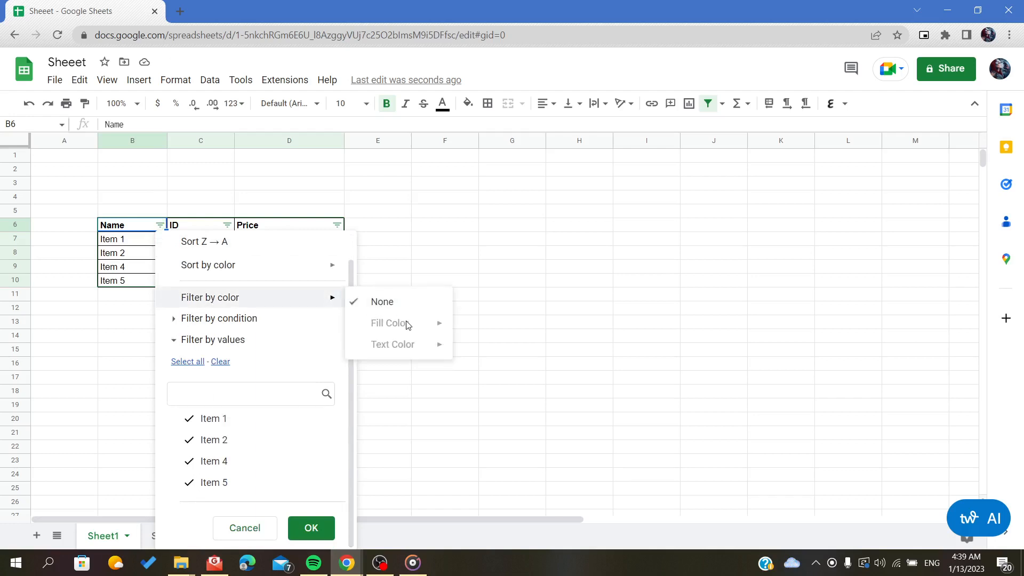
click(220, 318)
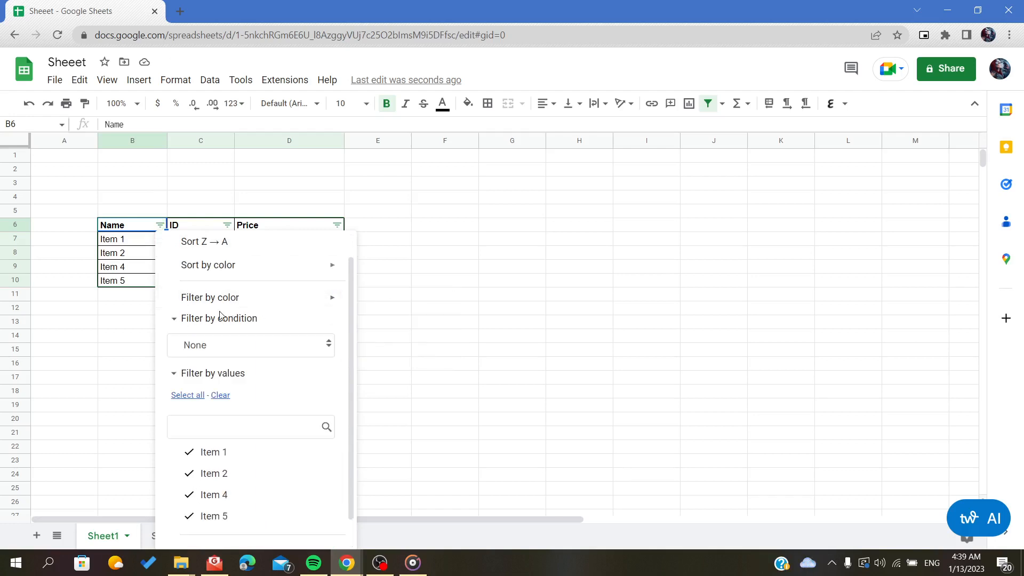
click(249, 345)
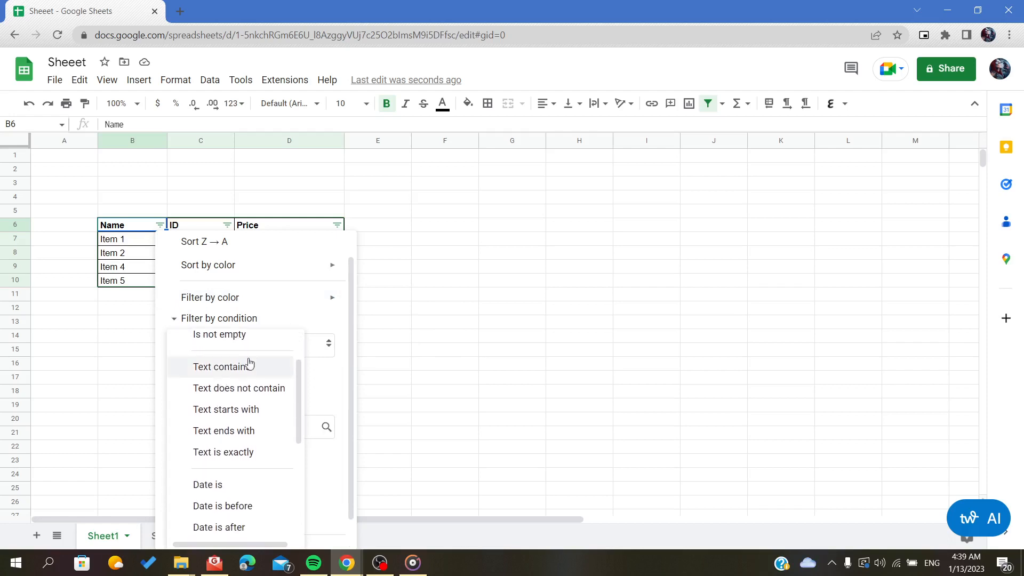
mouse_move(225, 415)
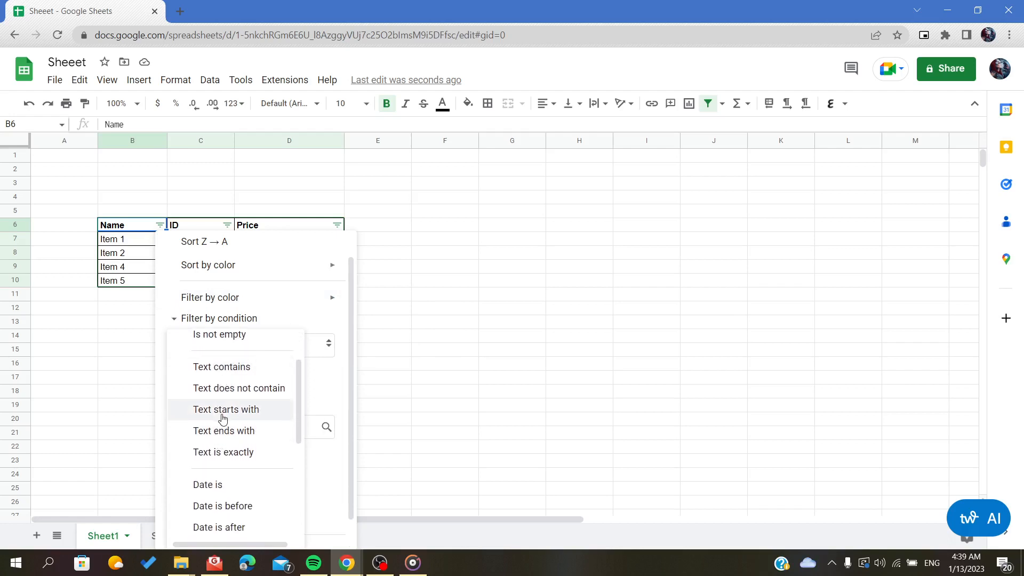
scroll(down, 3)
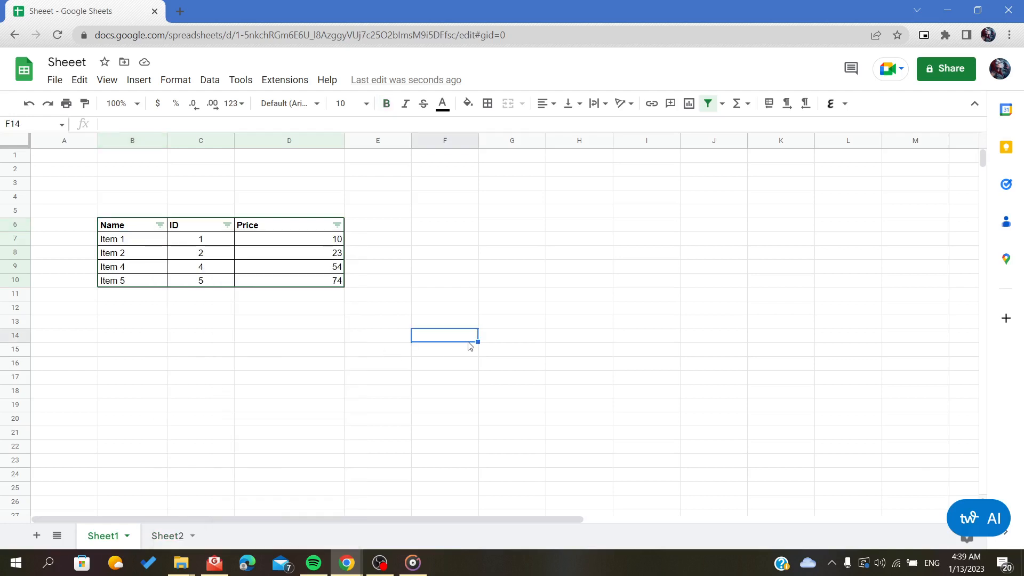
drag(445, 335, 408, 300)
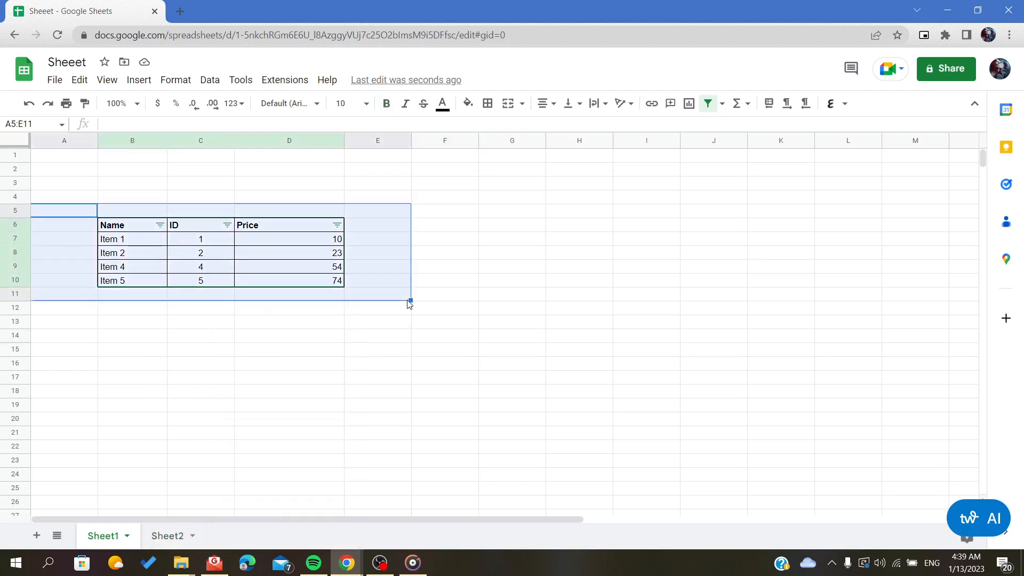